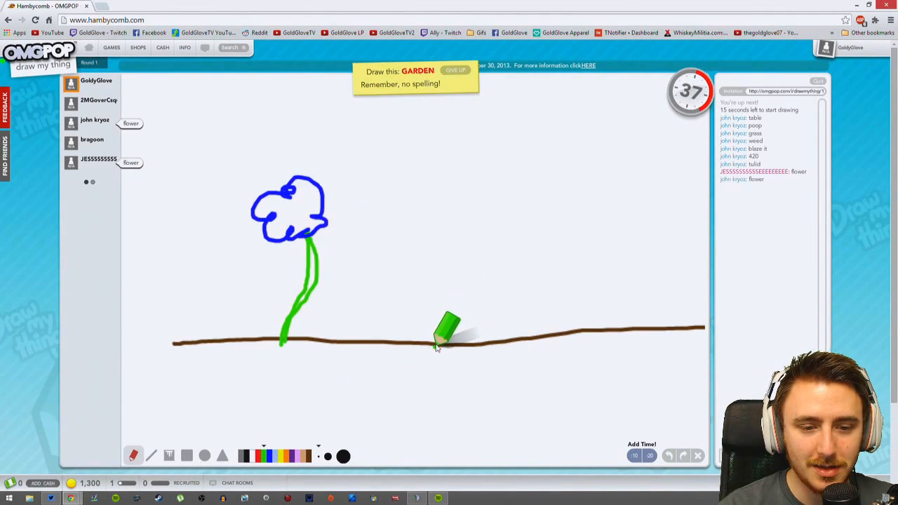
# Step: Add a long upward pencil stroke to the blue flower on brown ground
pyautogui.moveTo(435, 340); pyautogui.dragTo(445, 182)
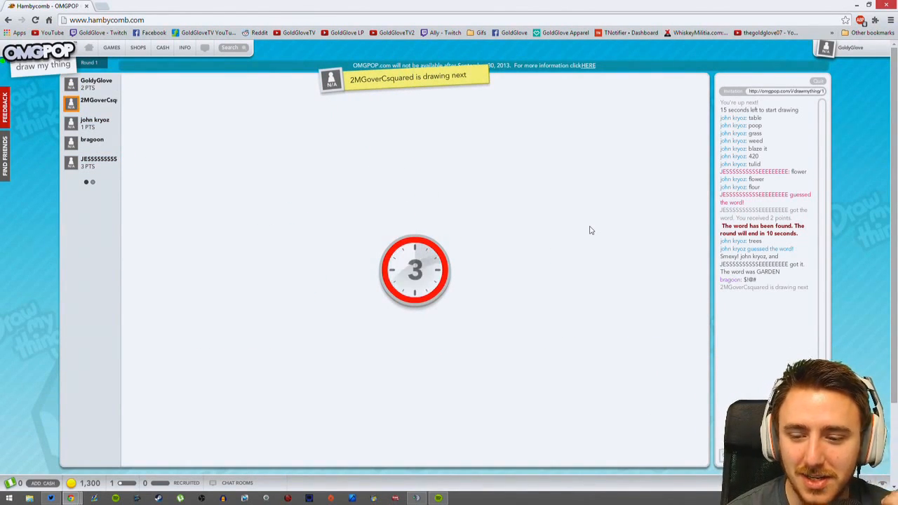
pyautogui.moveTo(849, 192)
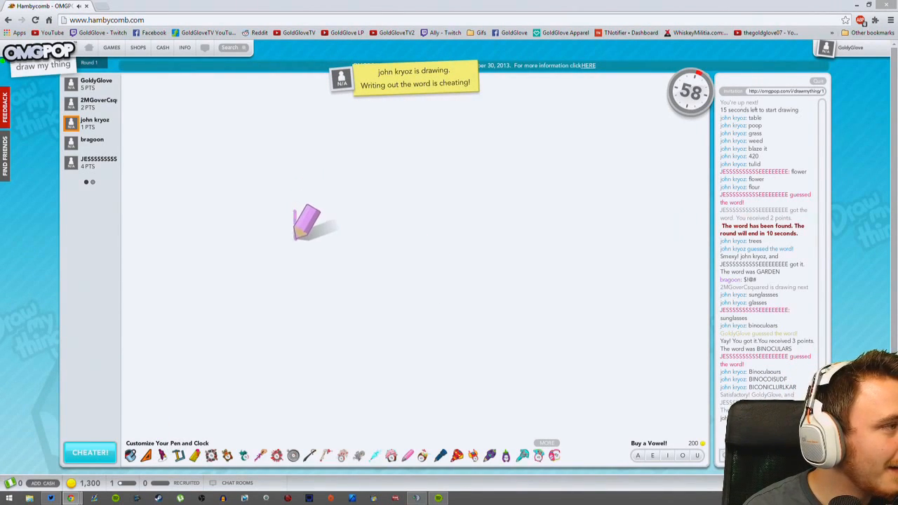
# Step: Drag two diagonal strokes across the canvas during the PIGGY BANK round
pyautogui.moveTo(294, 210); pyautogui.dragTo(382, 263)
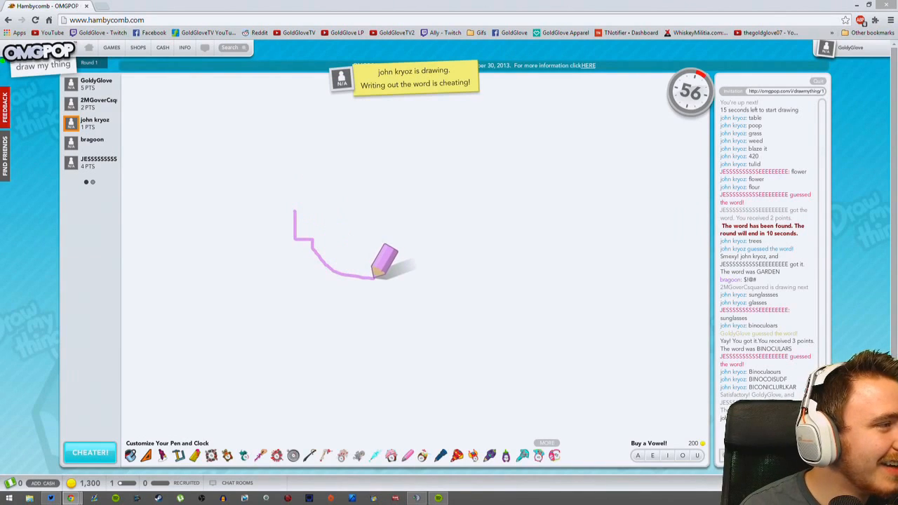
pyautogui.moveTo(371, 277); pyautogui.dragTo(491, 147)
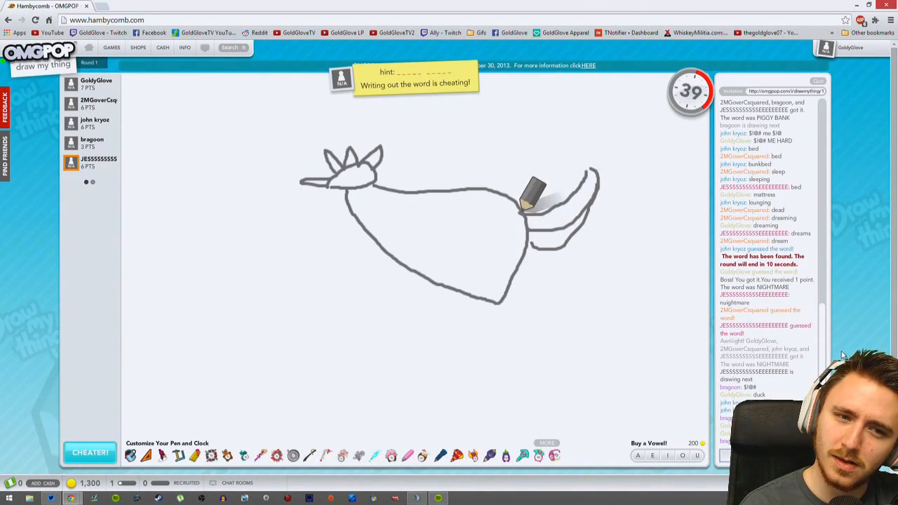
# Step: Make two strokes on the canvas while guessing the gray bird drawing
pyautogui.moveTo(533, 196); pyautogui.dragTo(477, 280)
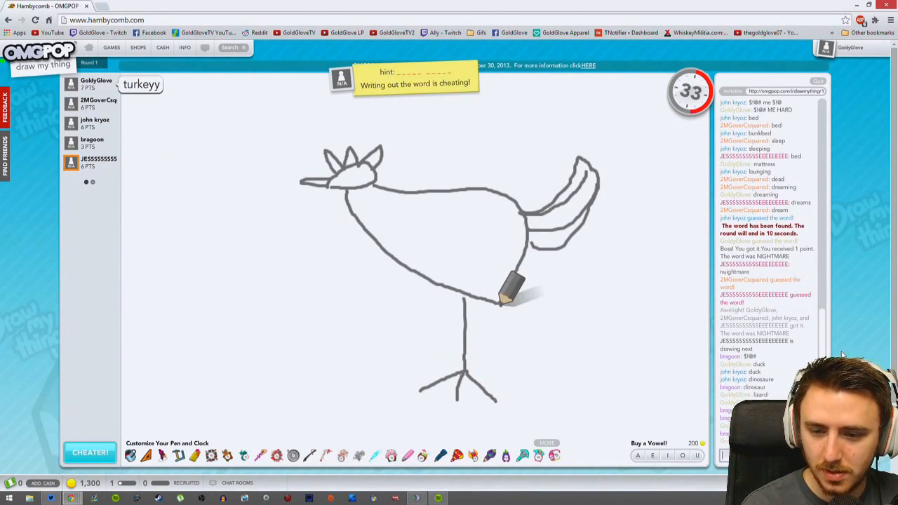
pyautogui.moveTo(498, 301); pyautogui.dragTo(522, 403)
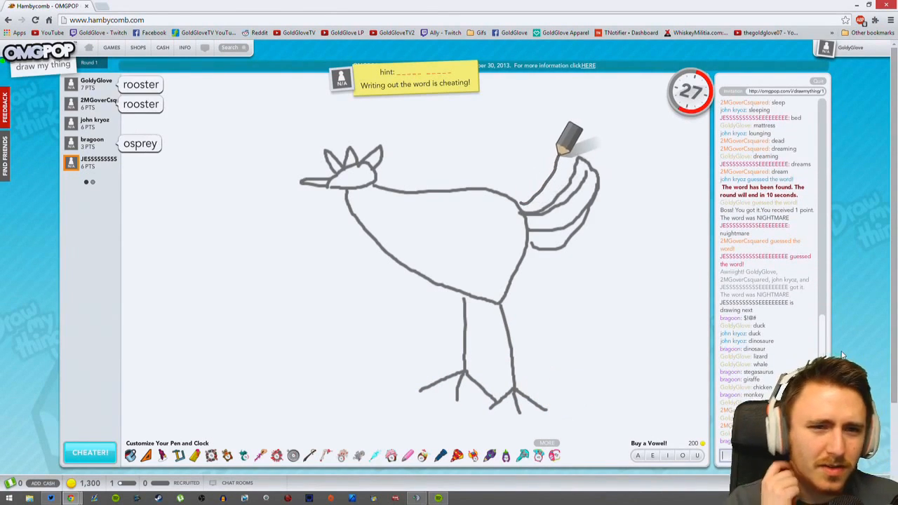
pyautogui.moveTo(533, 189)
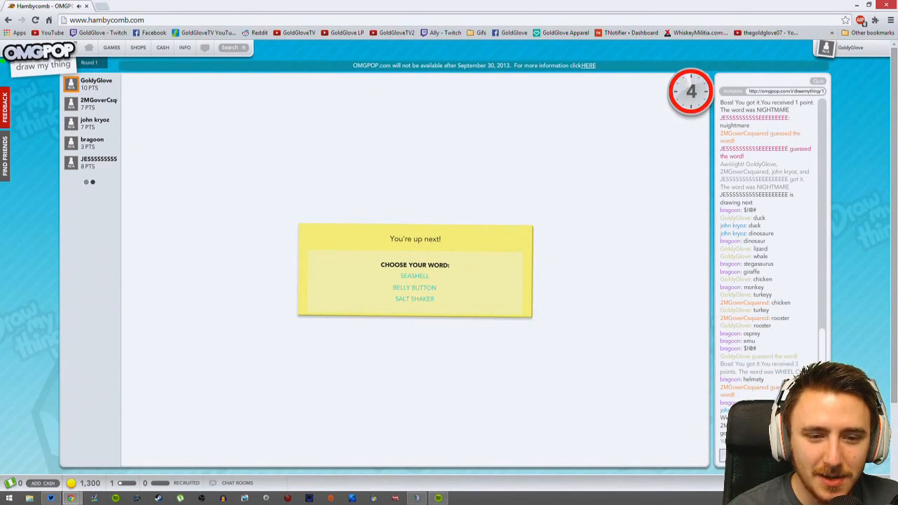
# Step: Choose BELLY BUTTON, draw two tall yellow lines, then a belly button between them
pyautogui.click(414, 287)
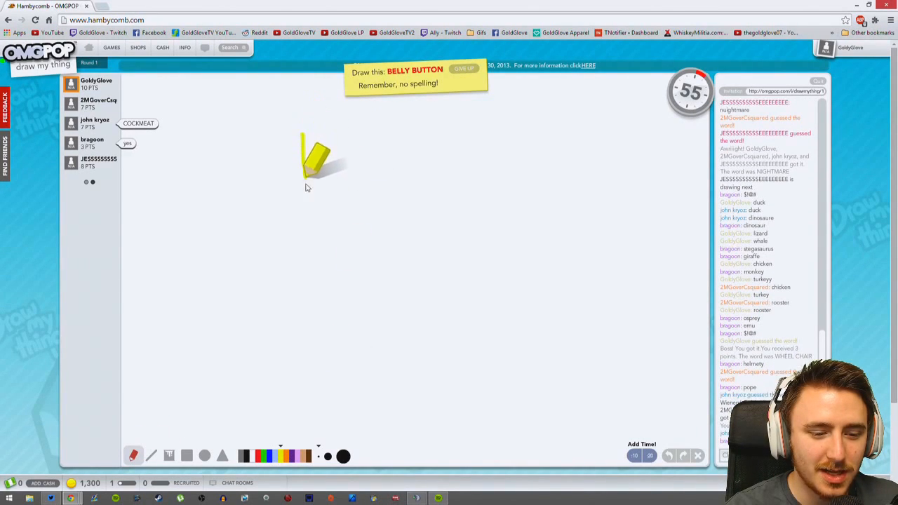
pyautogui.moveTo(301, 133); pyautogui.dragTo(315, 414)
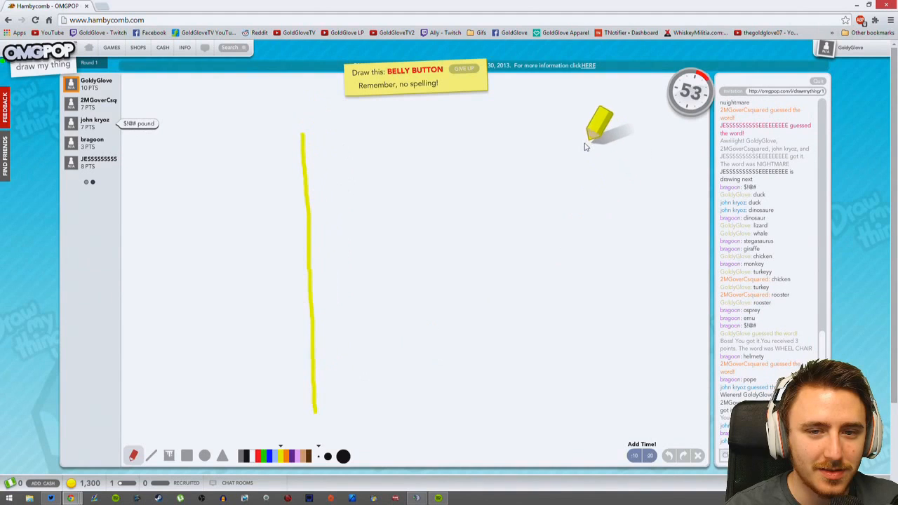
pyautogui.moveTo(575, 136); pyautogui.dragTo(589, 421)
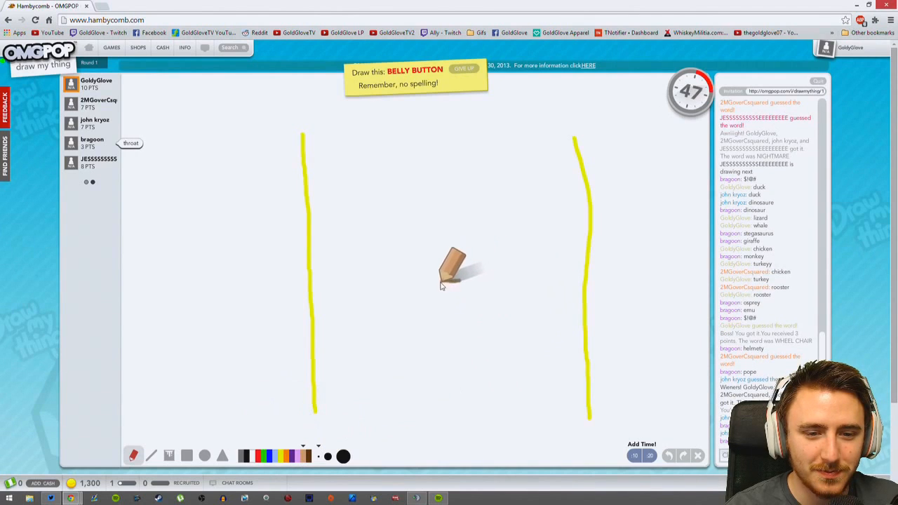
pyautogui.moveTo(452, 270); pyautogui.dragTo(456, 316)
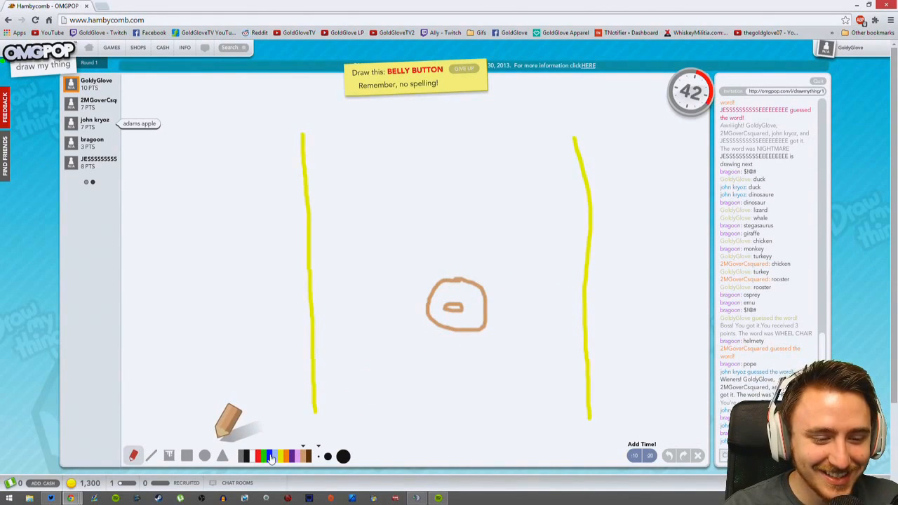
pyautogui.moveTo(312, 349); pyautogui.dragTo(589, 349)
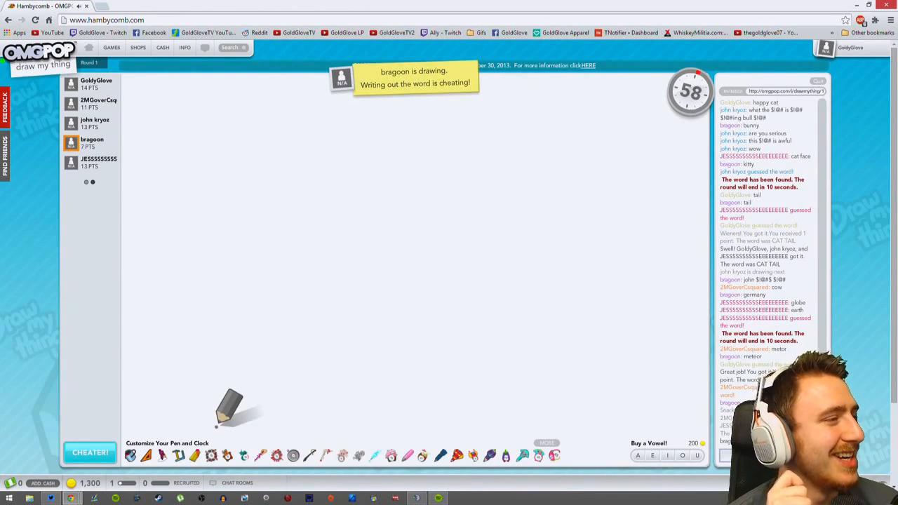
# Step: Make two rising diagonal strokes over the staircase sketch
pyautogui.moveTo(332, 372); pyautogui.dragTo(434, 238)
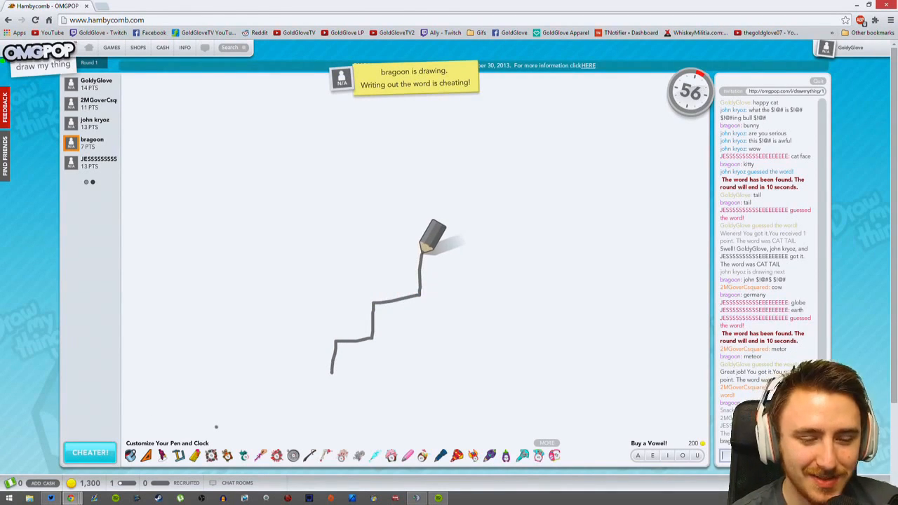
pyautogui.moveTo(432, 231); pyautogui.dragTo(557, 137)
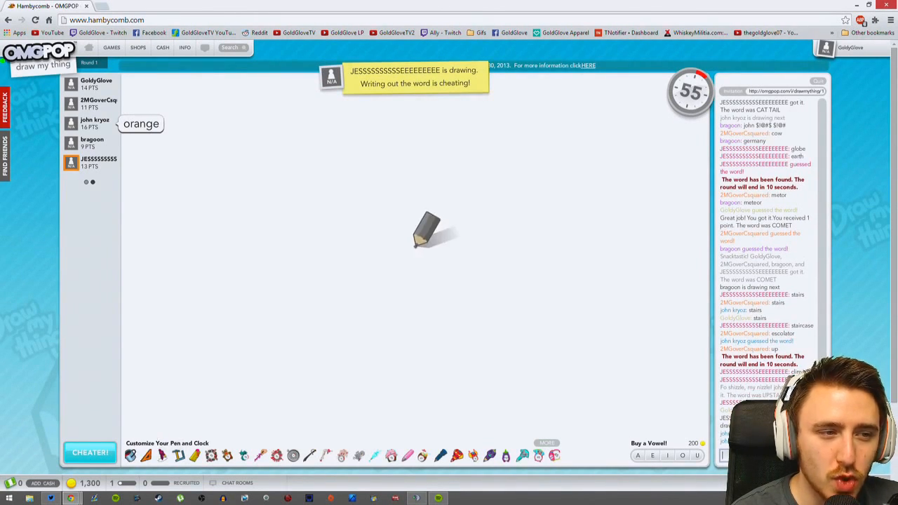
# Step: Make a short stroke near the small yellow figure inside the rings
pyautogui.moveTo(414, 242); pyautogui.dragTo(435, 287)
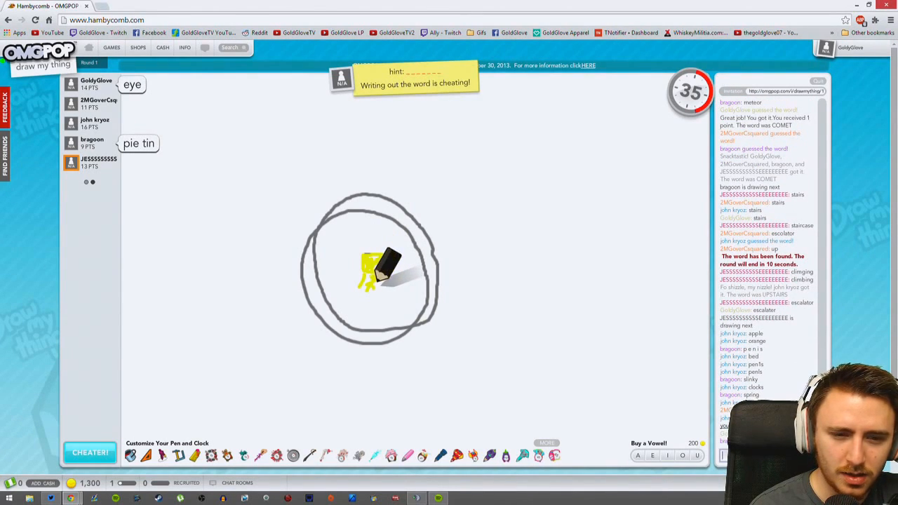
# Step: Drag a horizontal and a diagonal stroke across the ringed drawing
pyautogui.moveTo(379, 263); pyautogui.dragTo(523, 263)
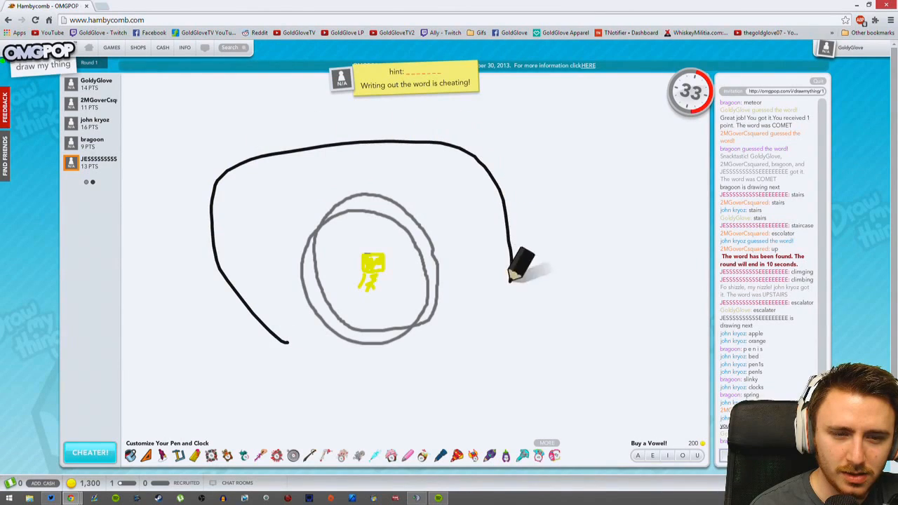
pyautogui.moveTo(504, 274); pyautogui.dragTo(561, 203)
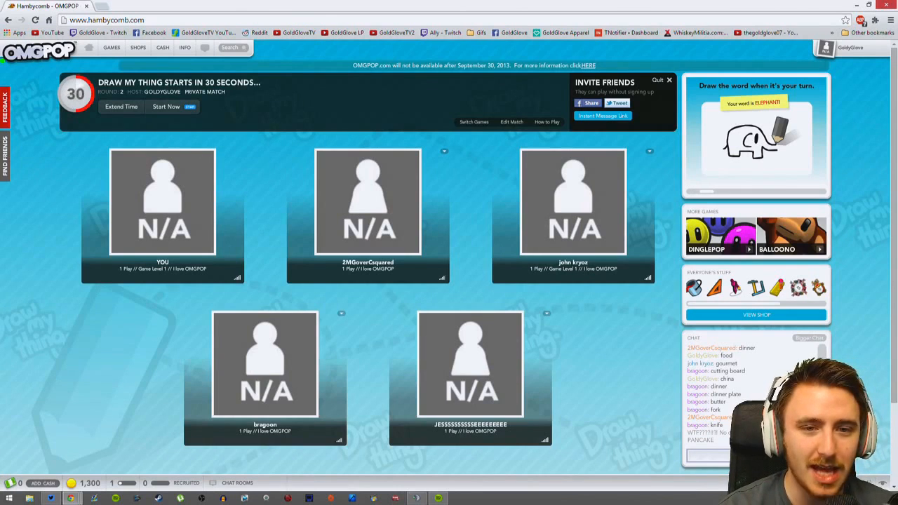
pyautogui.click(510, 121)
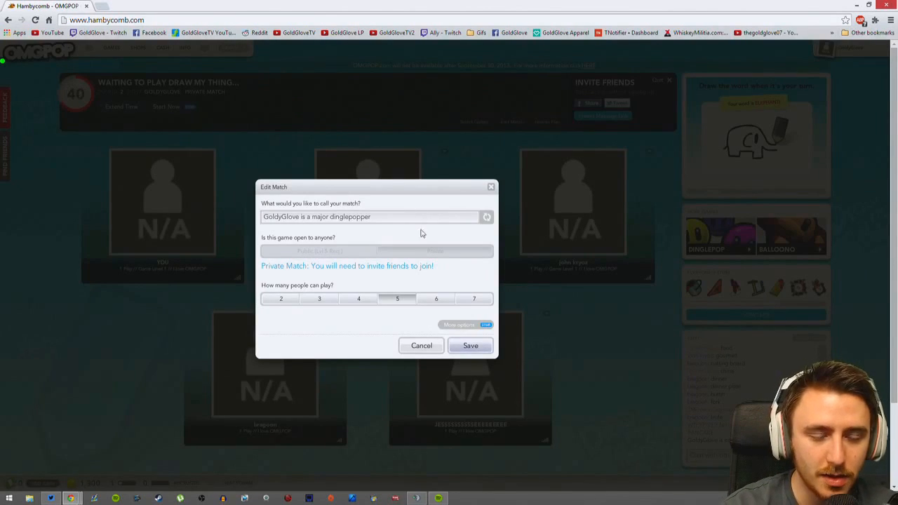
pyautogui.click(470, 345)
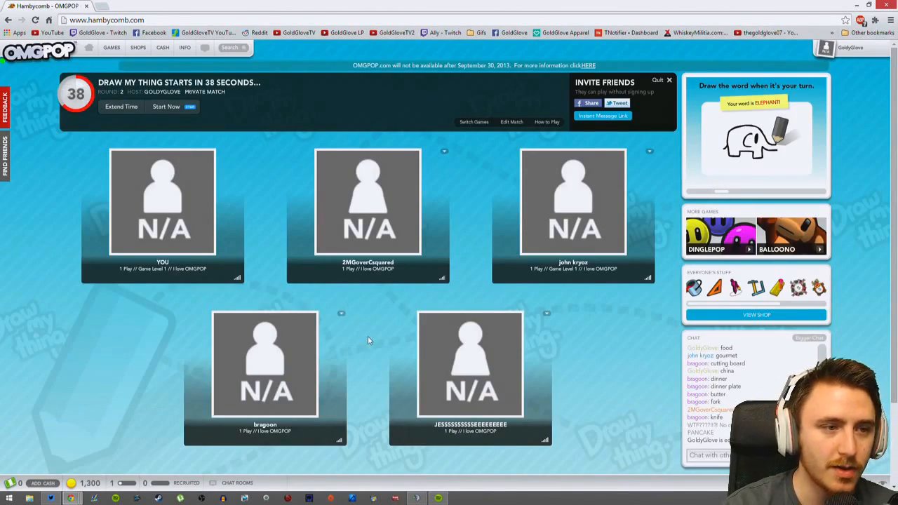